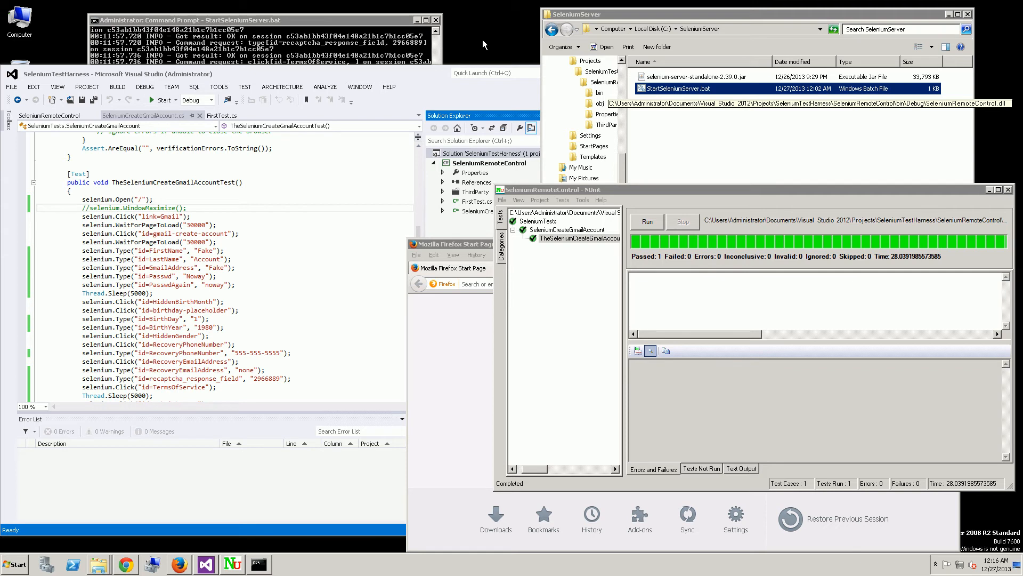
mouse_move(495, 103)
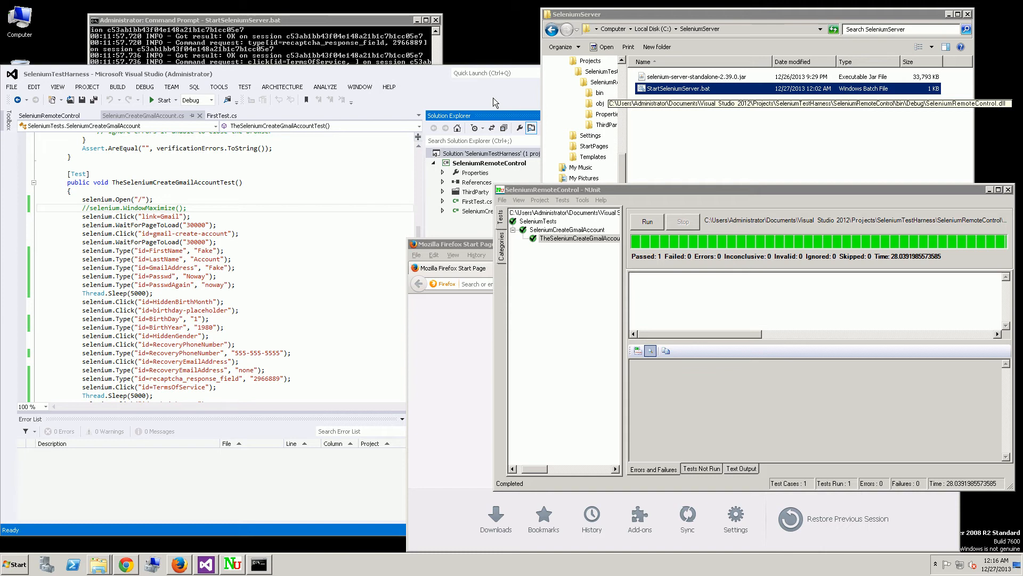
mouse_move(716, 194)
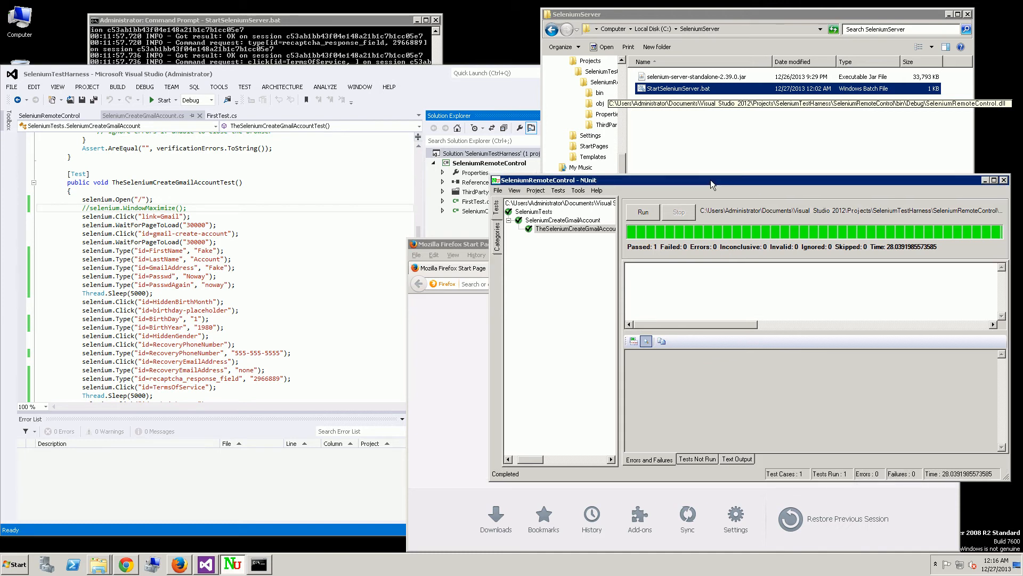
mouse_move(689, 206)
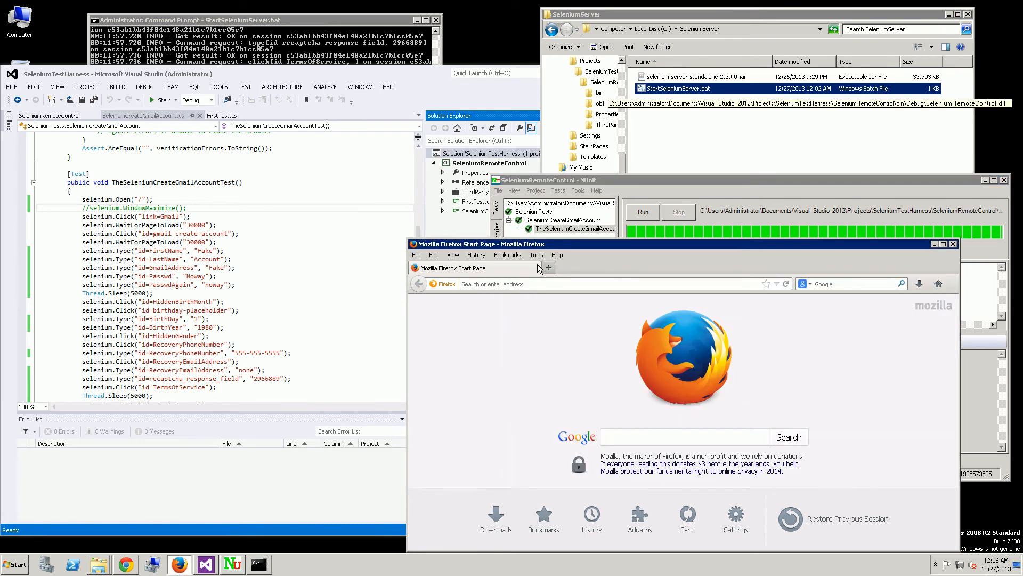
Launch Selenium IDE from Firefox's Tools menu, browse its Actions menu, then close it.
left_click(535, 254)
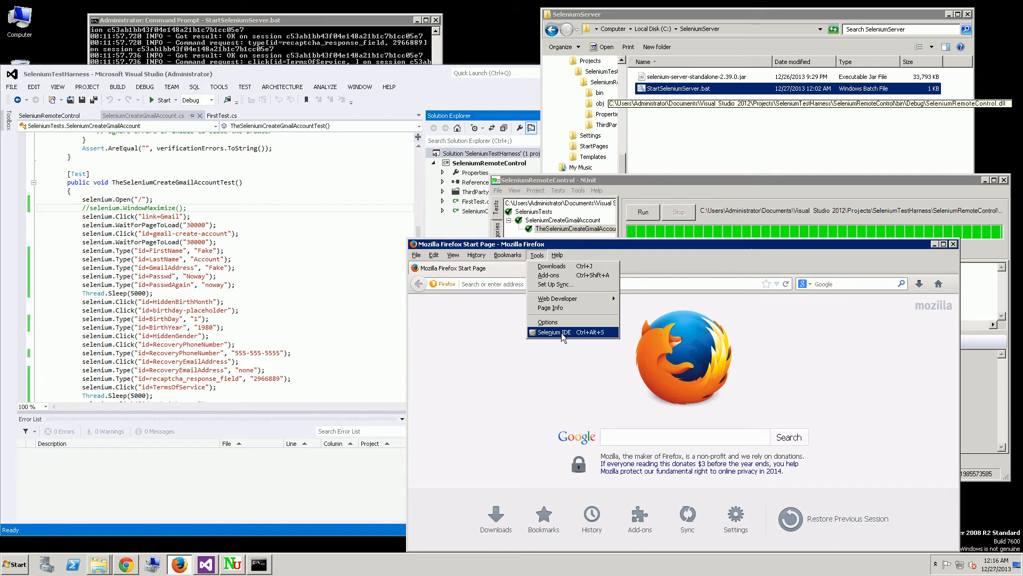
left_click(551, 332)
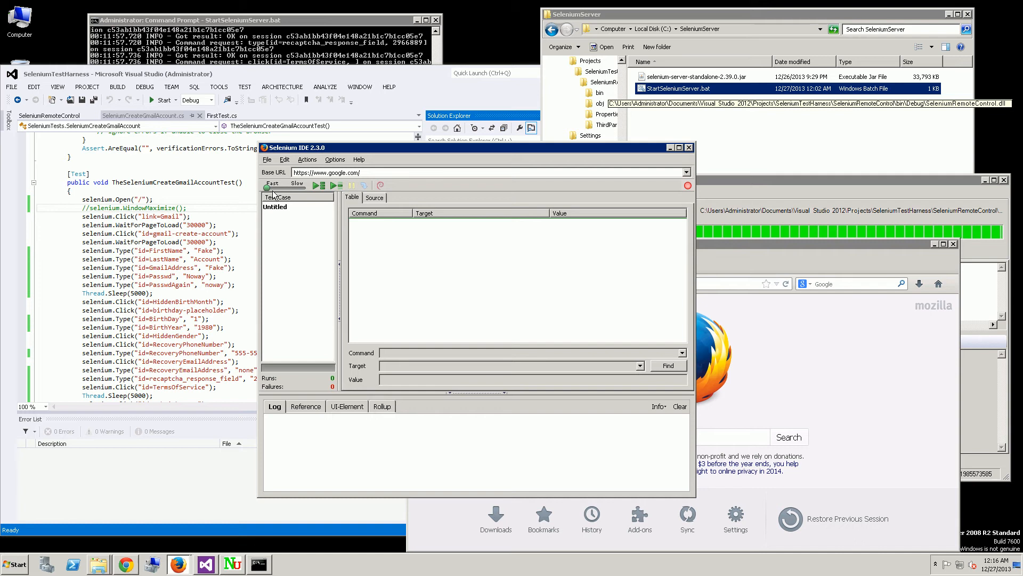
left_click(307, 160)
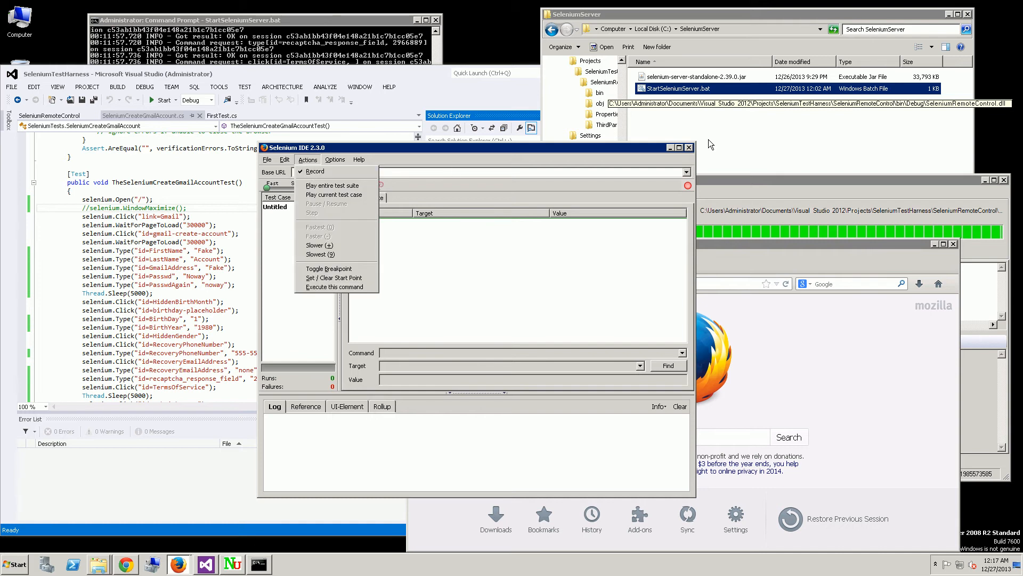
left_click(267, 160)
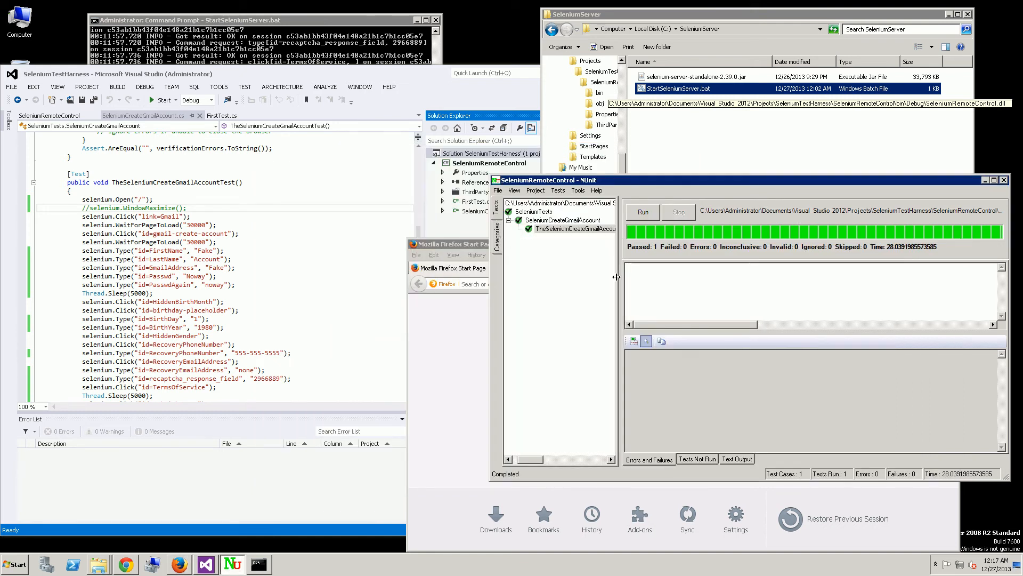
mouse_move(612, 275)
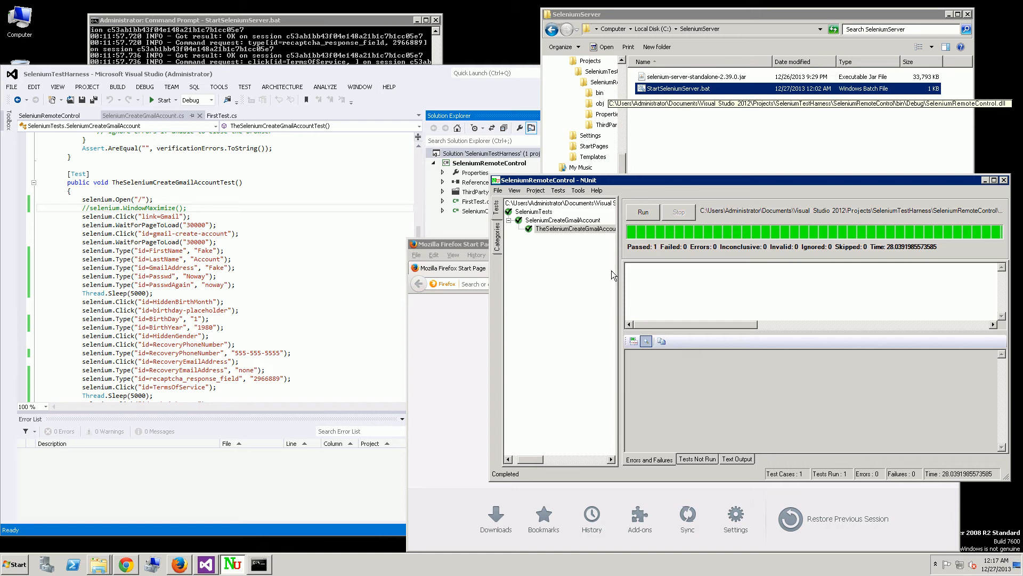
mouse_move(578, 262)
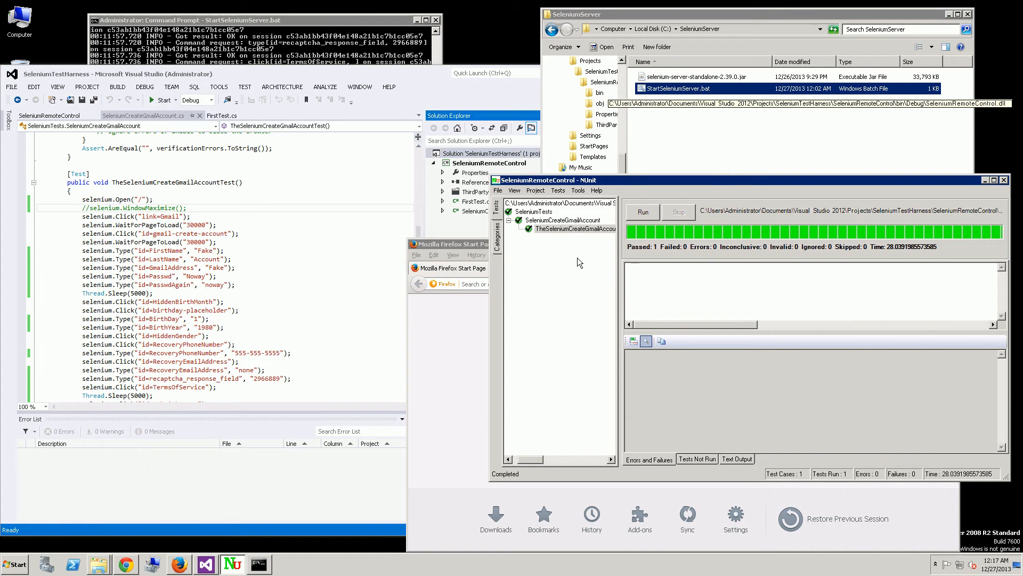
mouse_move(549, 268)
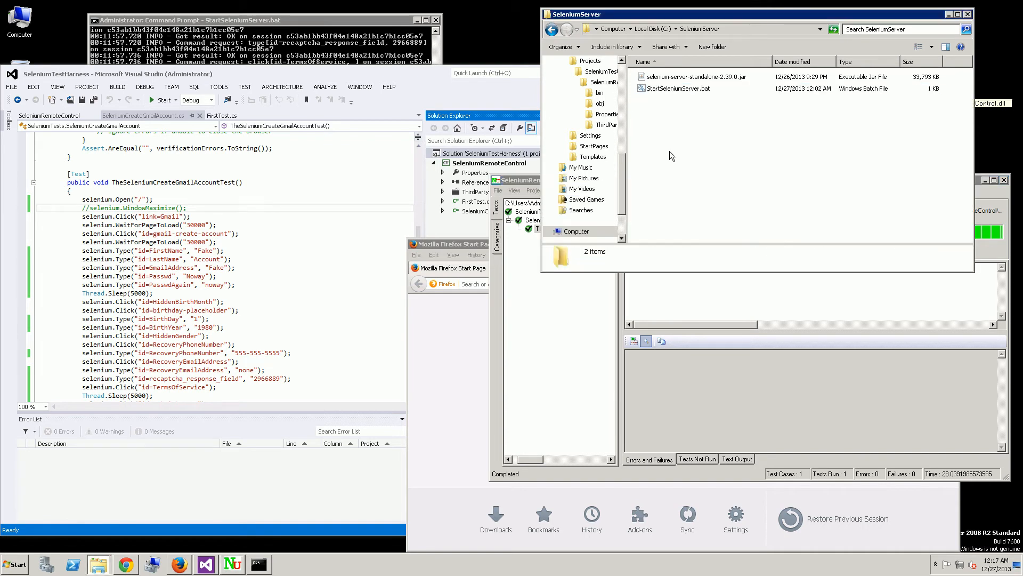
Select selenium-server-standalone-2.39.0.jar to show its details (33.0 MB executable jar).
left_click(694, 76)
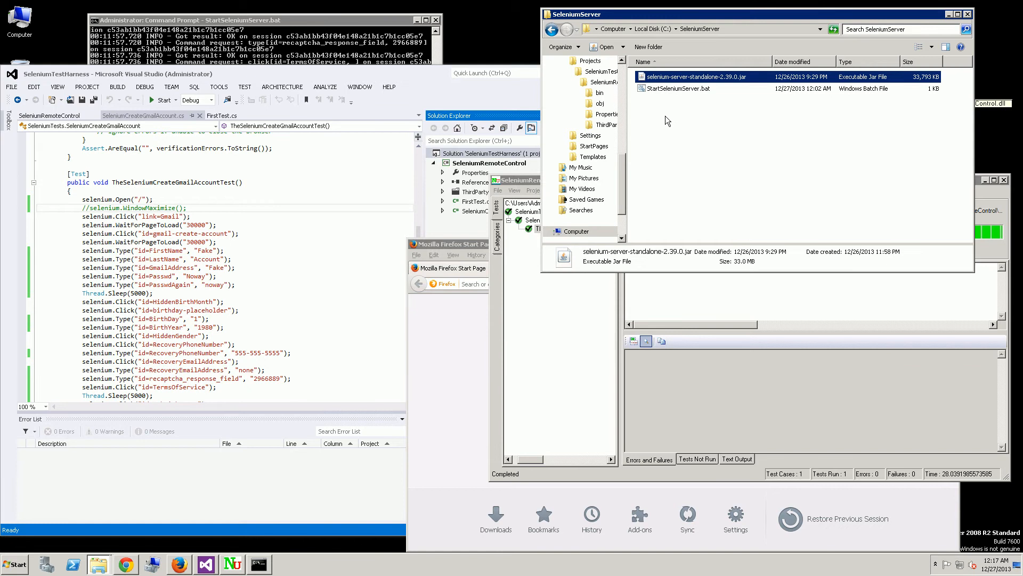
mouse_move(683, 87)
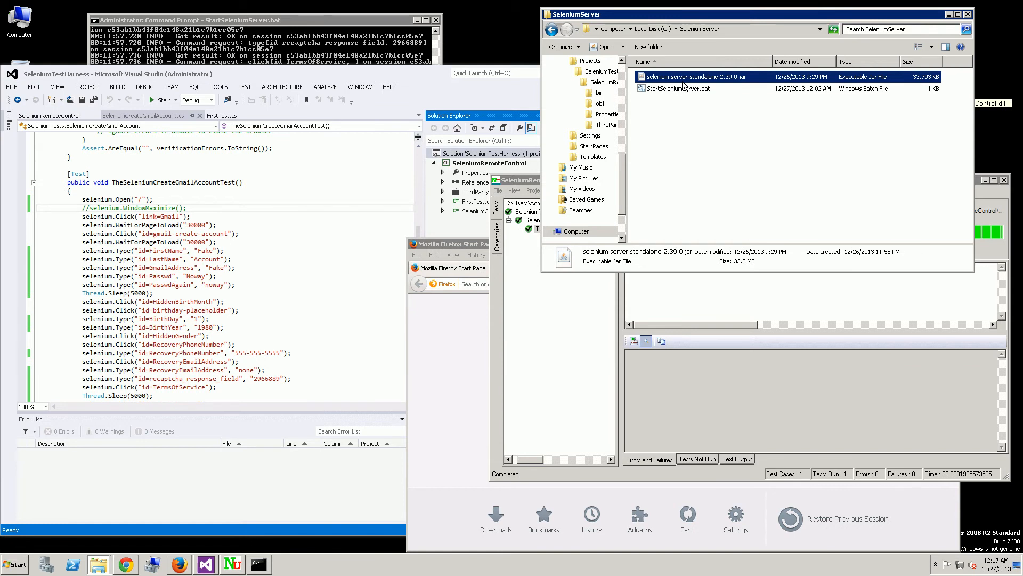
mouse_move(744, 82)
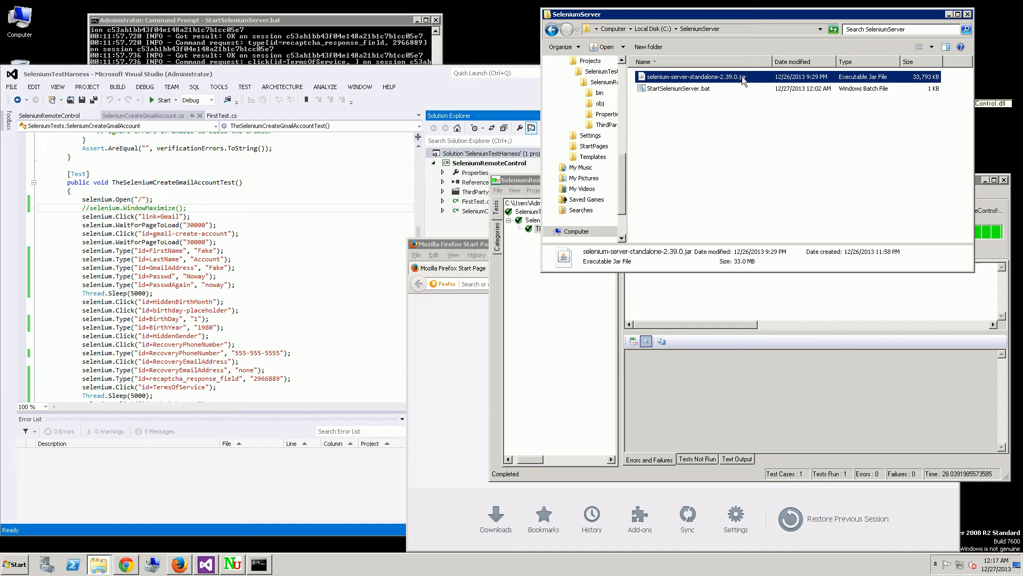
Edit StartSeleniumServer.bat in Notepad and inspect its -port 4444 option.
right_click(674, 88)
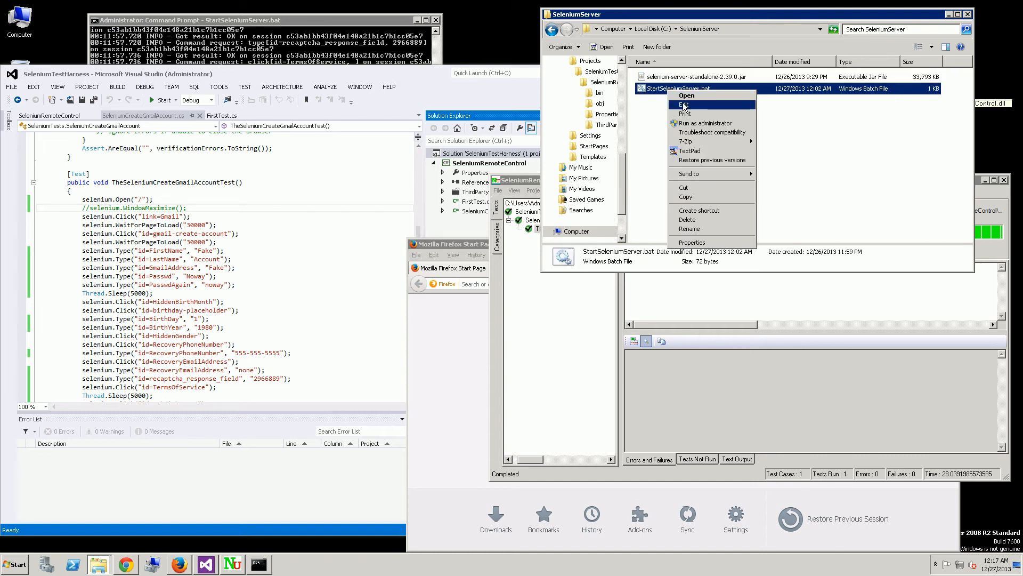
left_click(686, 104)
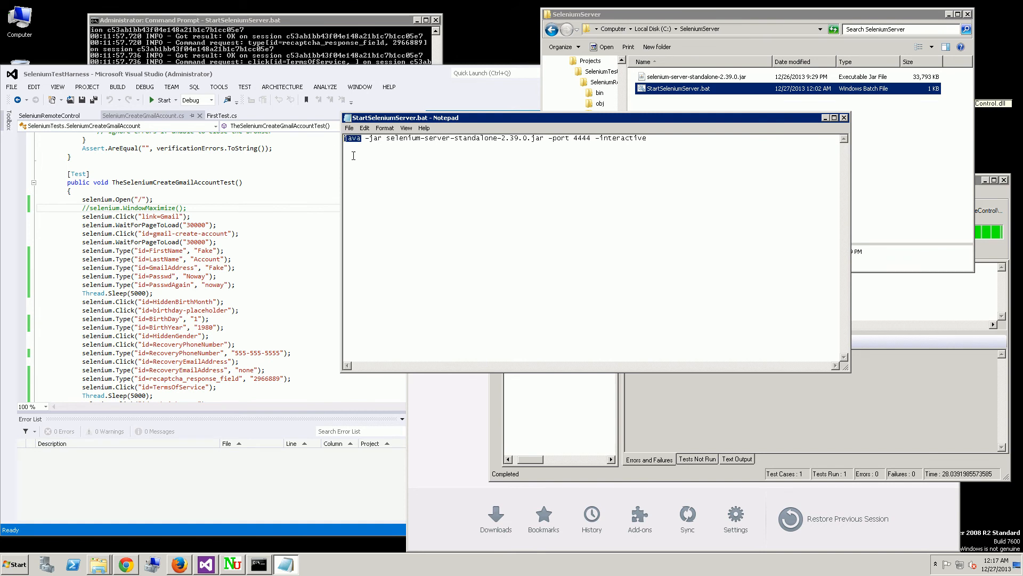
left_click(549, 138)
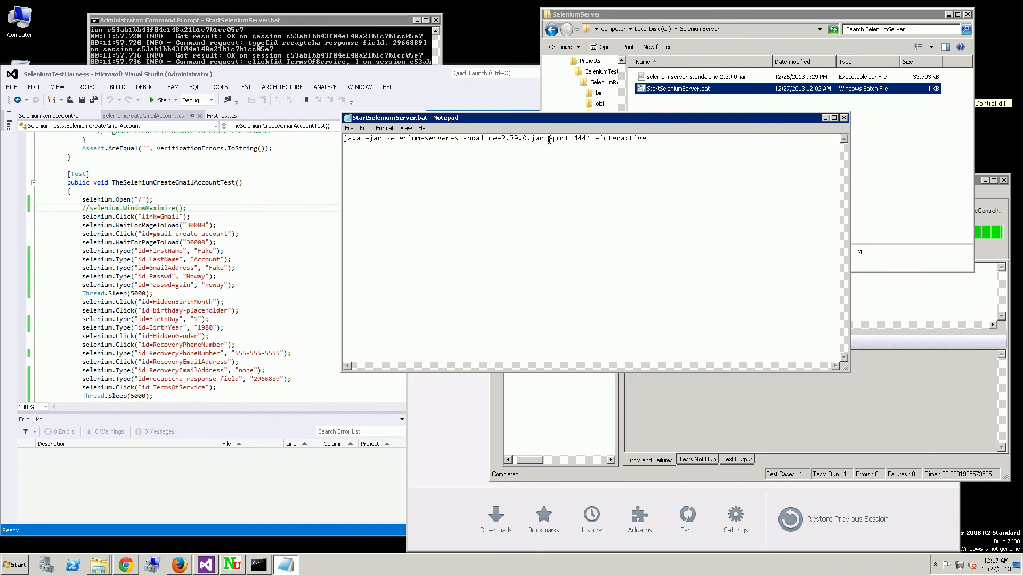
double_click(581, 137)
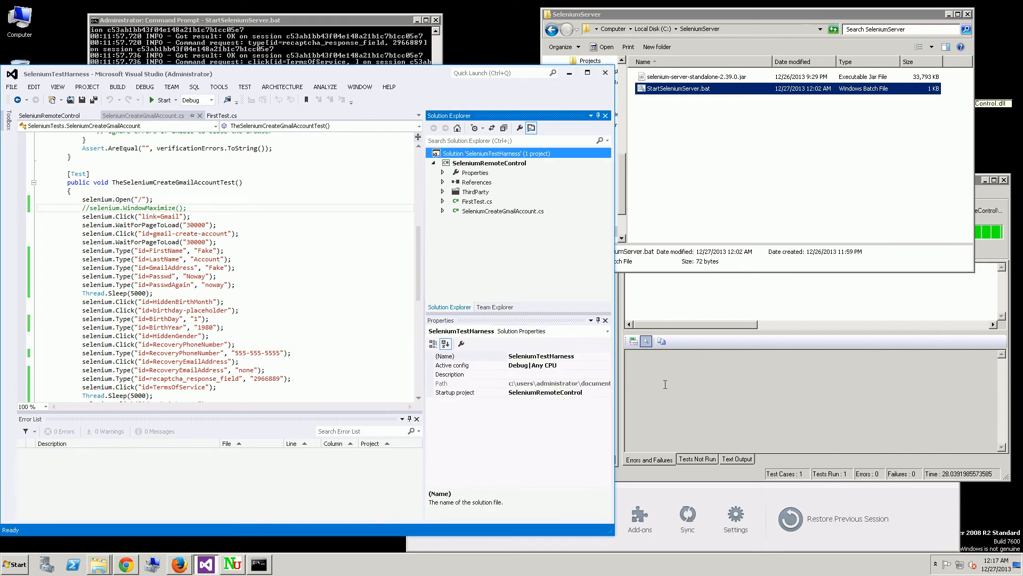
mouse_move(658, 483)
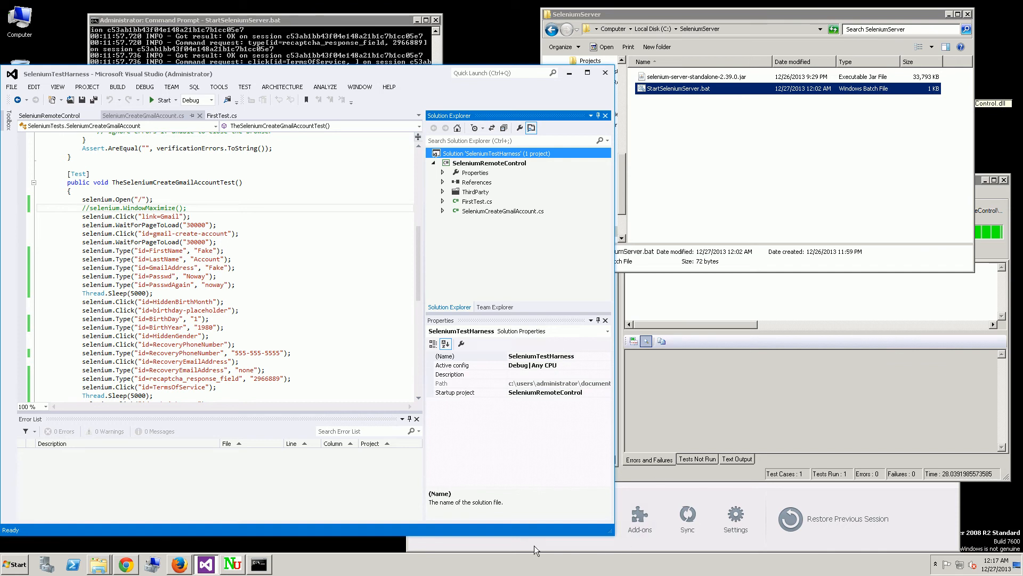
left_click(179, 563)
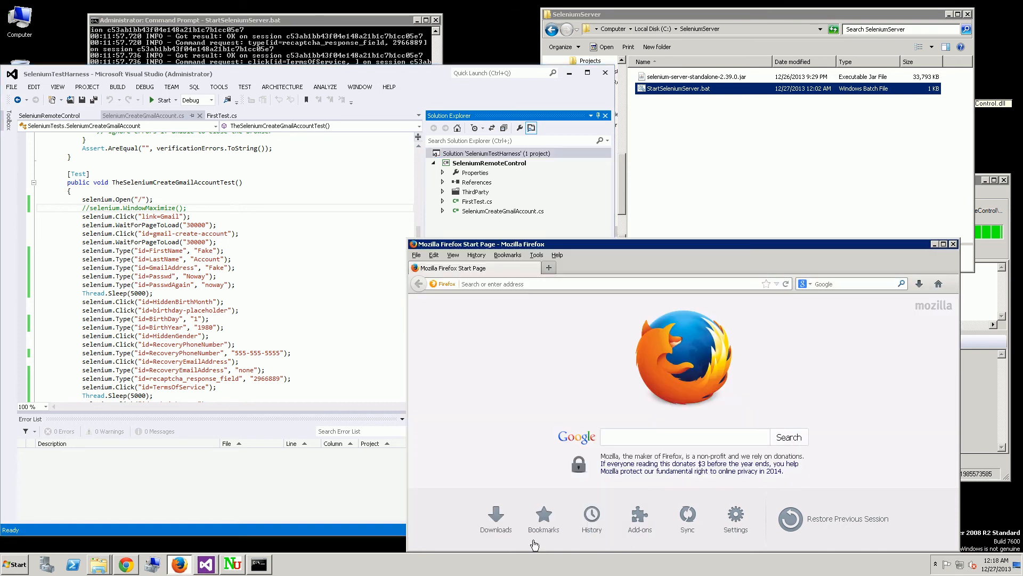
mouse_move(521, 224)
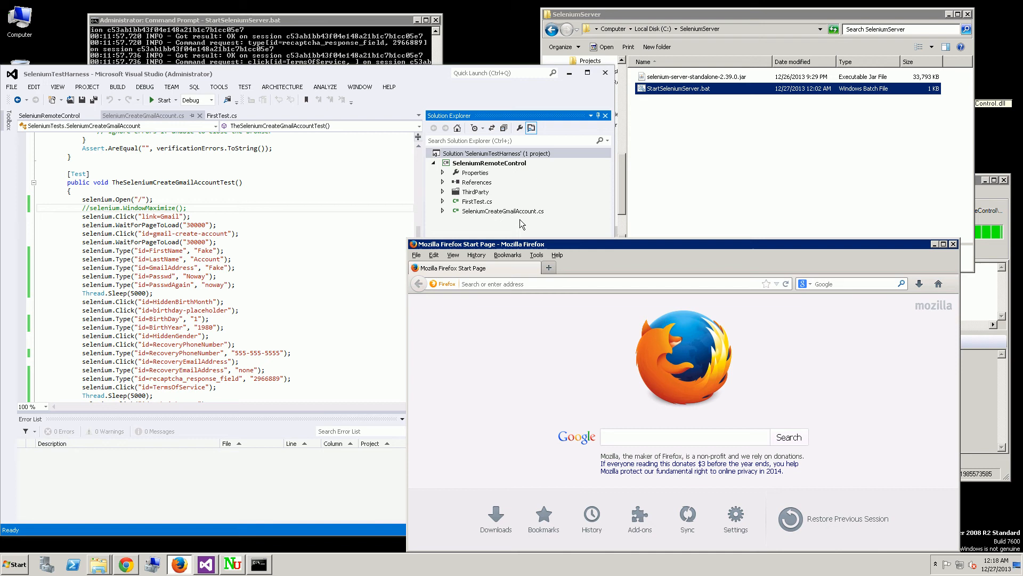
left_click(502, 210)
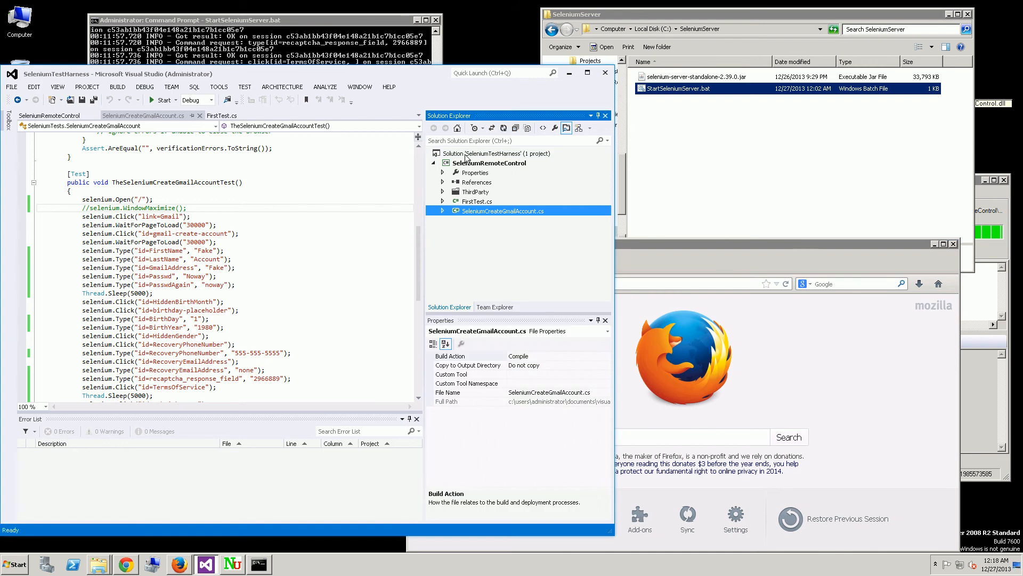
left_click(497, 153)
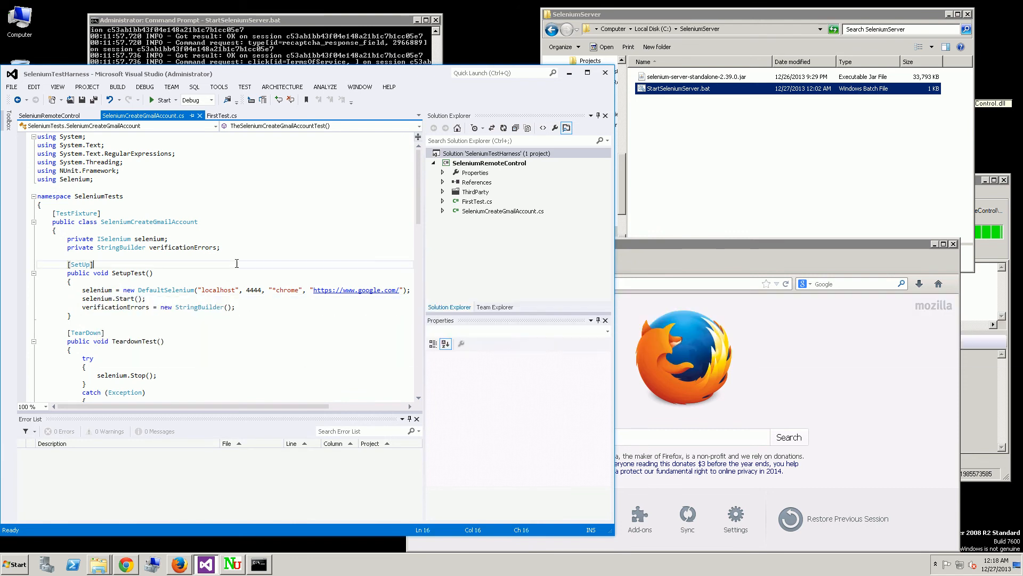
scroll("down", 3)
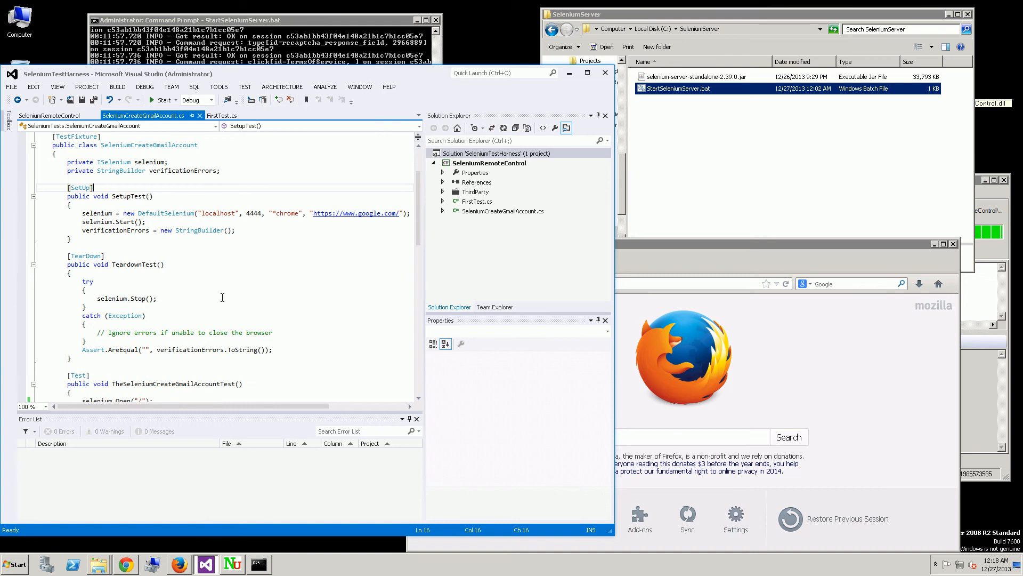
scroll("down", 3)
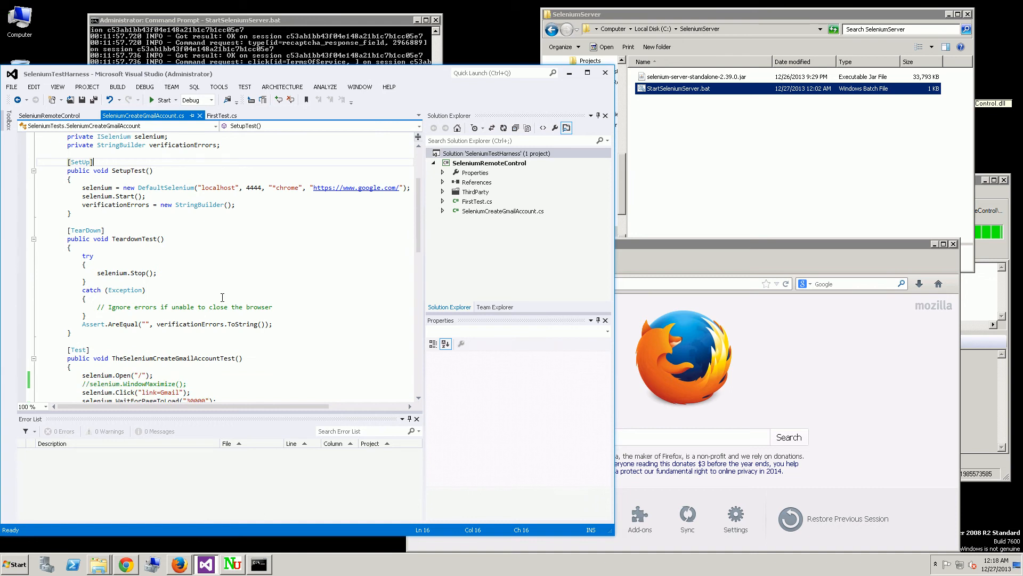
scroll("down", 3)
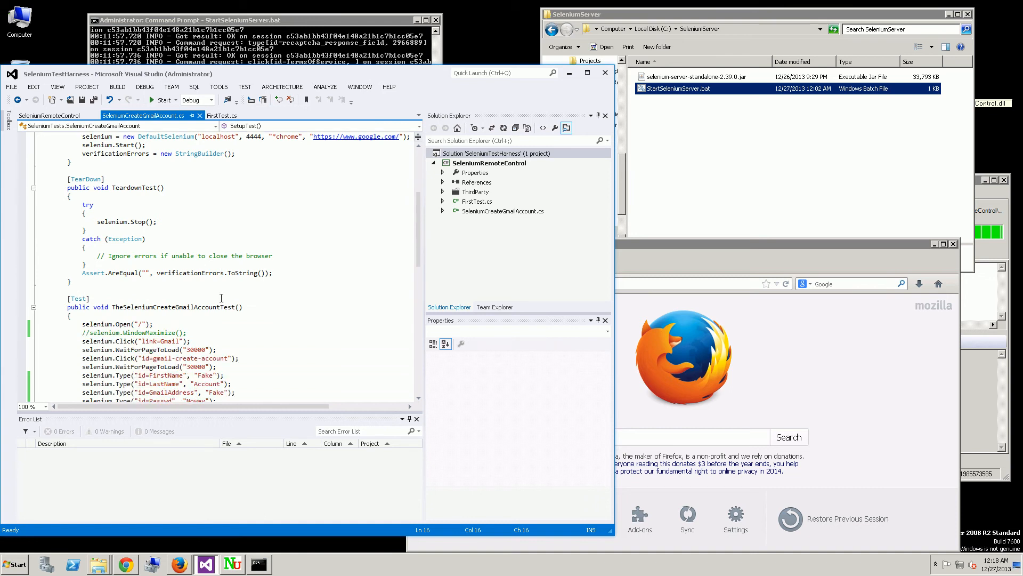
scroll("down", 3)
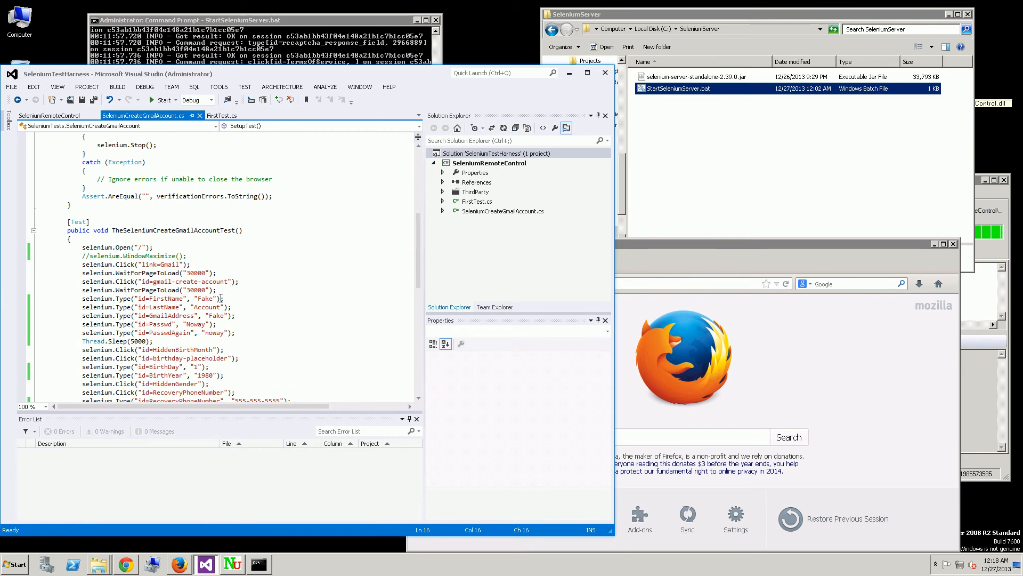
scroll("down", 3)
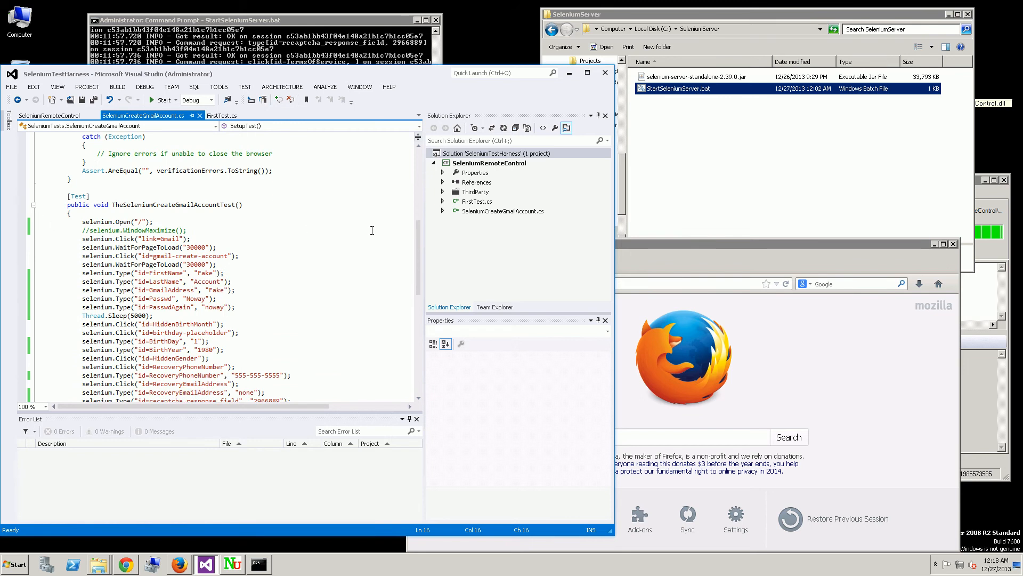
scroll("up", 3)
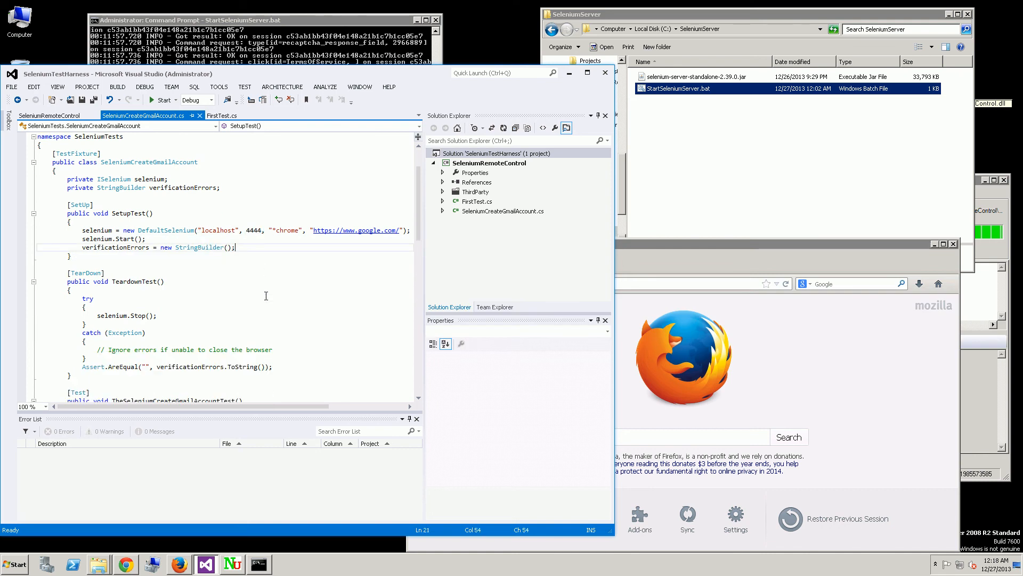
scroll("down", 3)
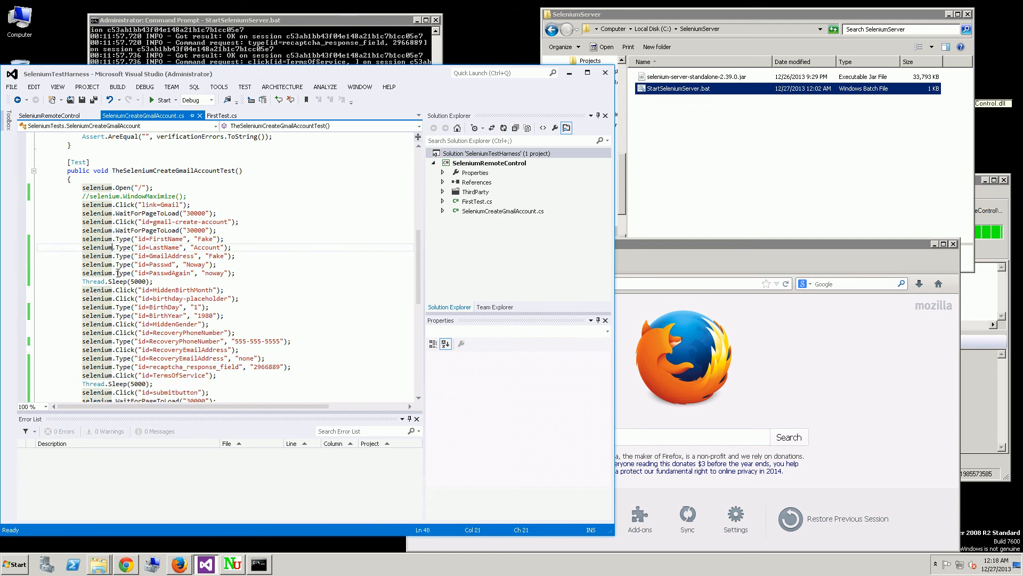
mouse_move(495, 307)
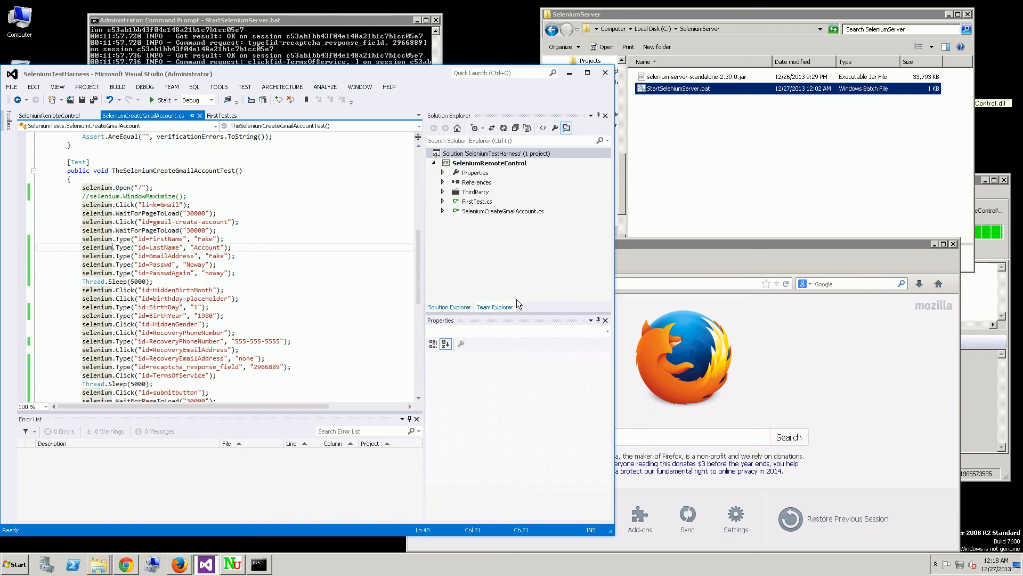
left_click(679, 352)
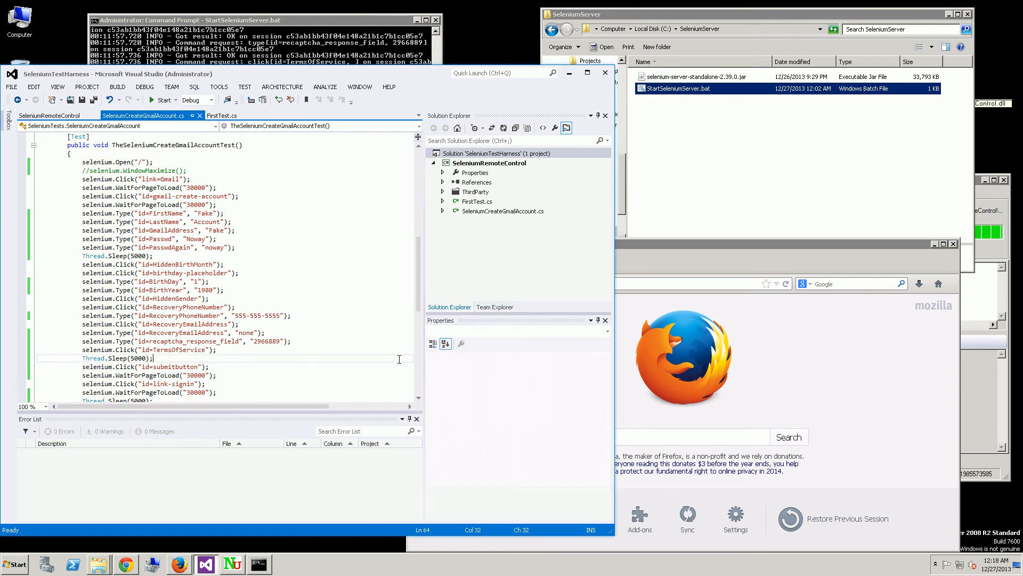
scroll("down", 3)
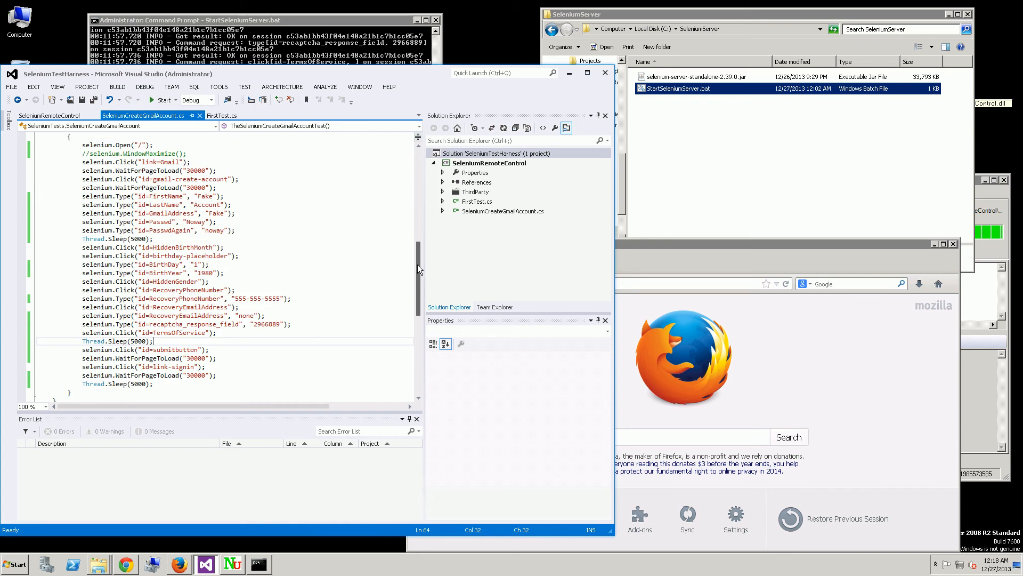
left_click(310, 375)
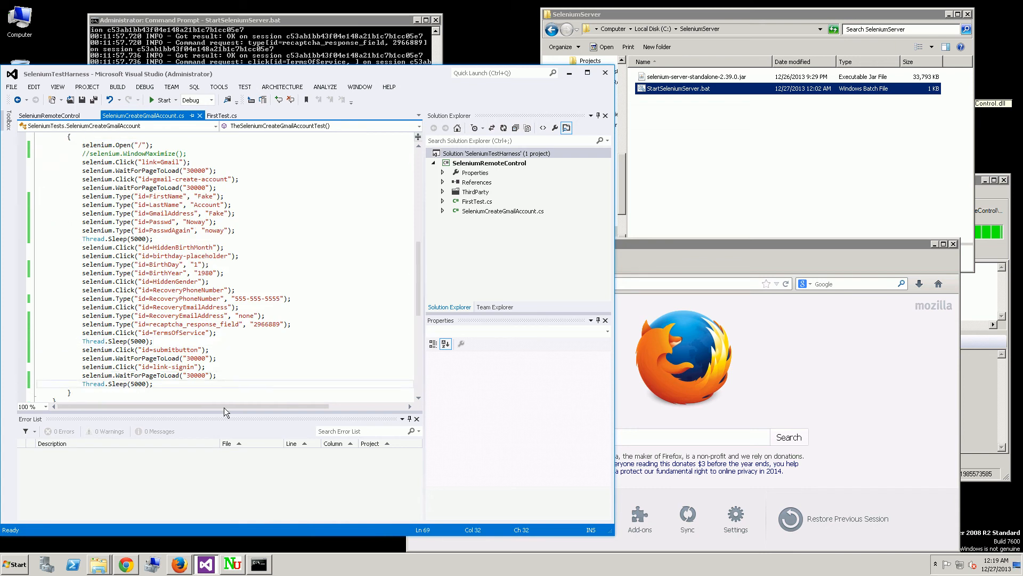
mouse_move(222, 474)
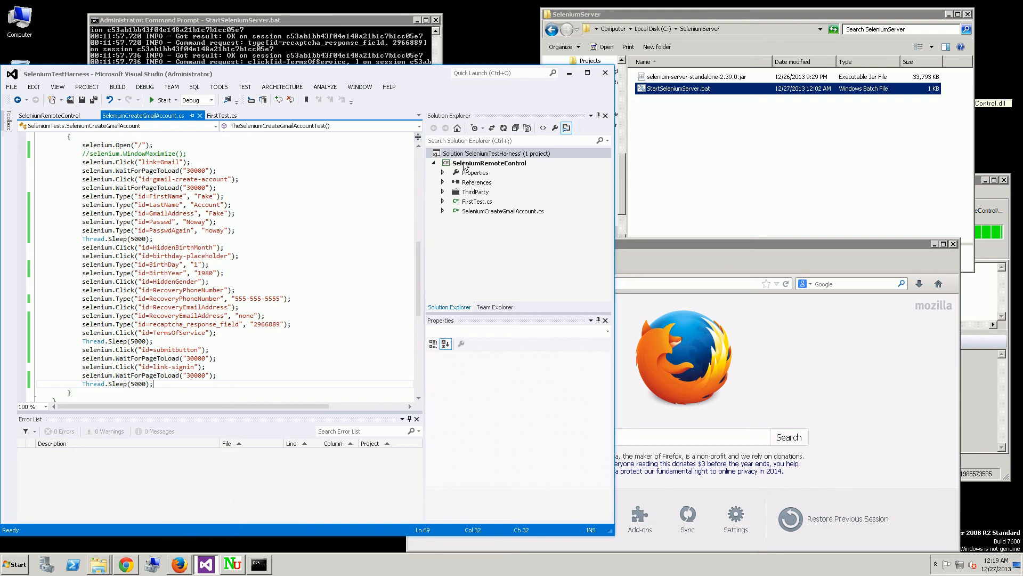
Rebuild the solution and run the SeleniumCreateGmailAccount test in NUnit.
left_click(489, 153)
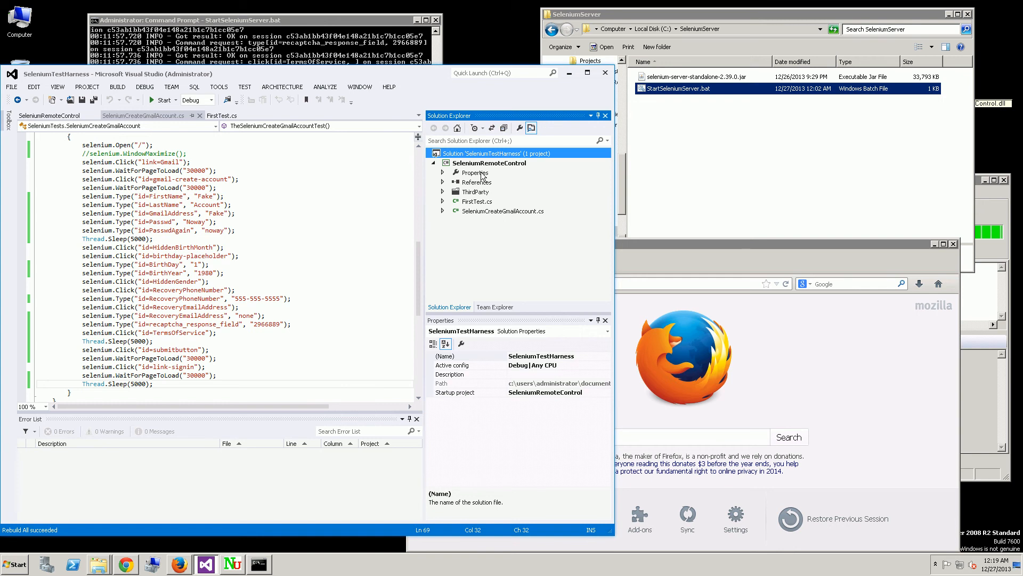
mouse_move(968, 393)
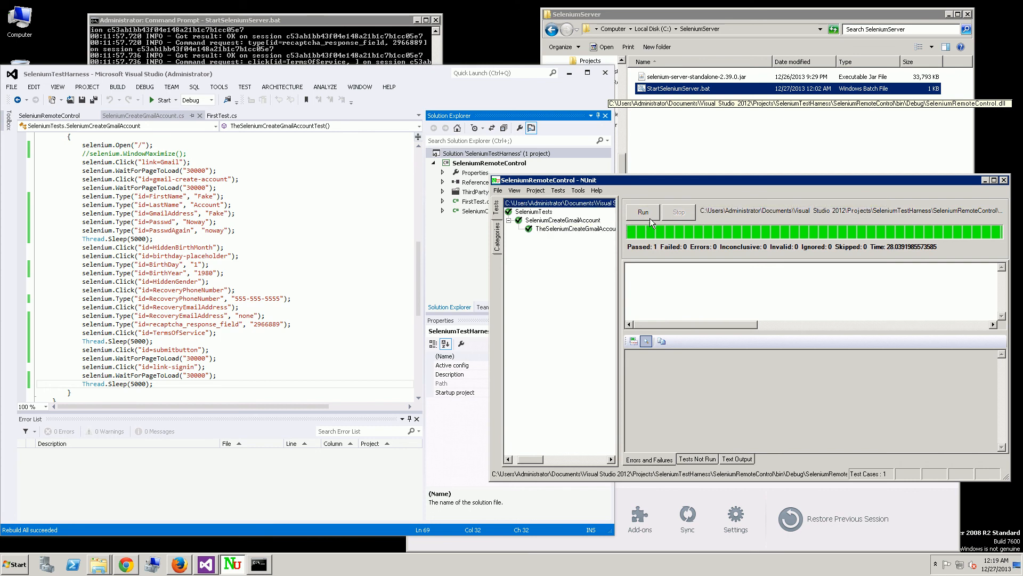
mouse_move(647, 218)
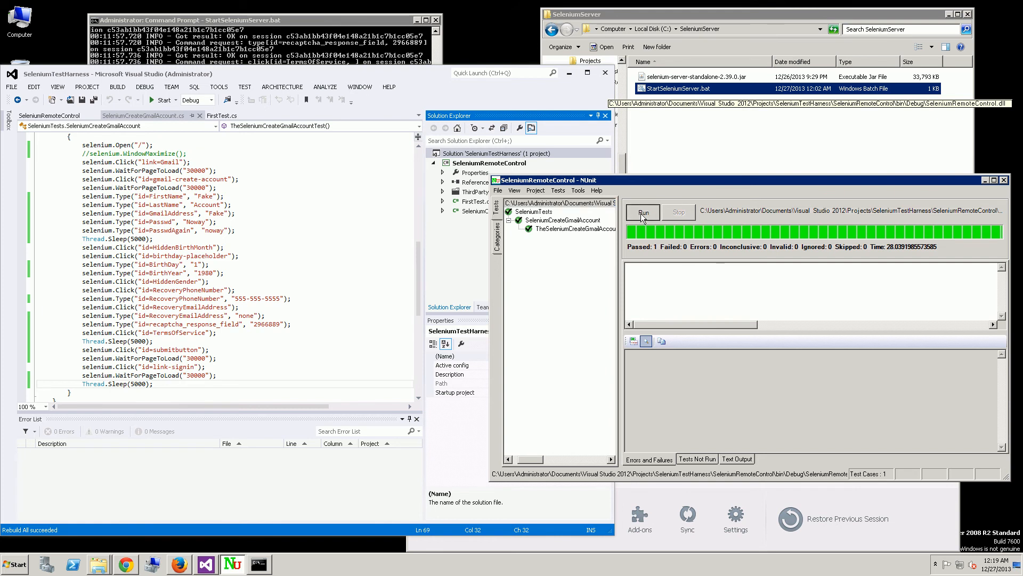
left_click(642, 212)
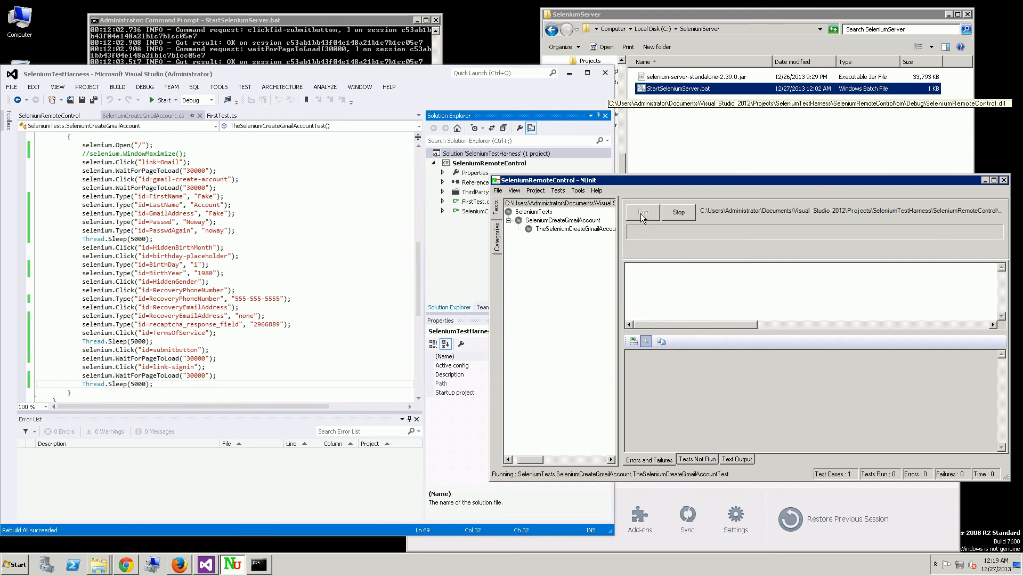
Let the NUnit run finish, then uncomment selenium.WindowMaximize(); in the test code.
left_click(643, 212)
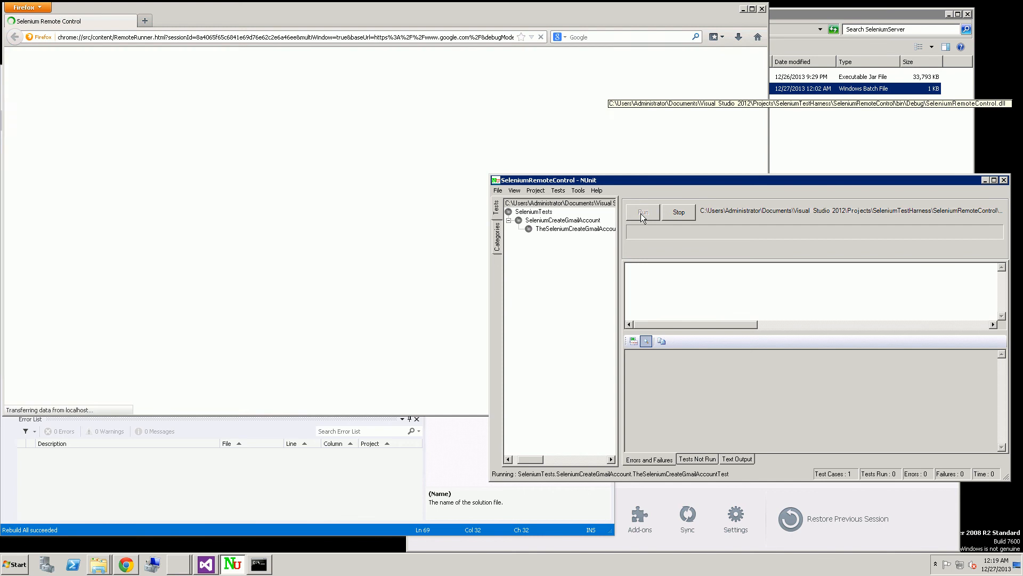
left_click(643, 212)
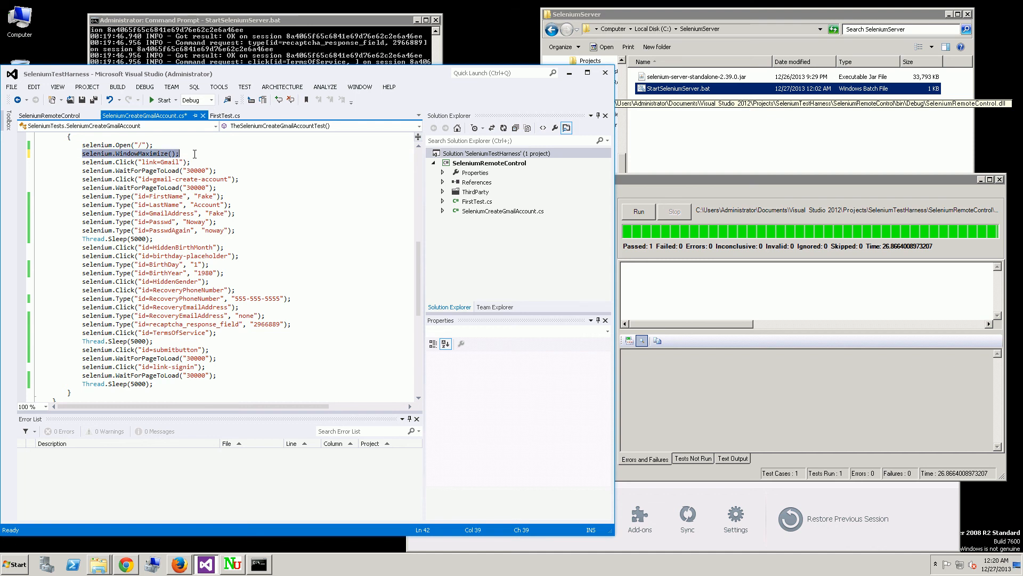
Save the edited test file with Ctrl+S and rebuild the solution.
key("ctrl+s")
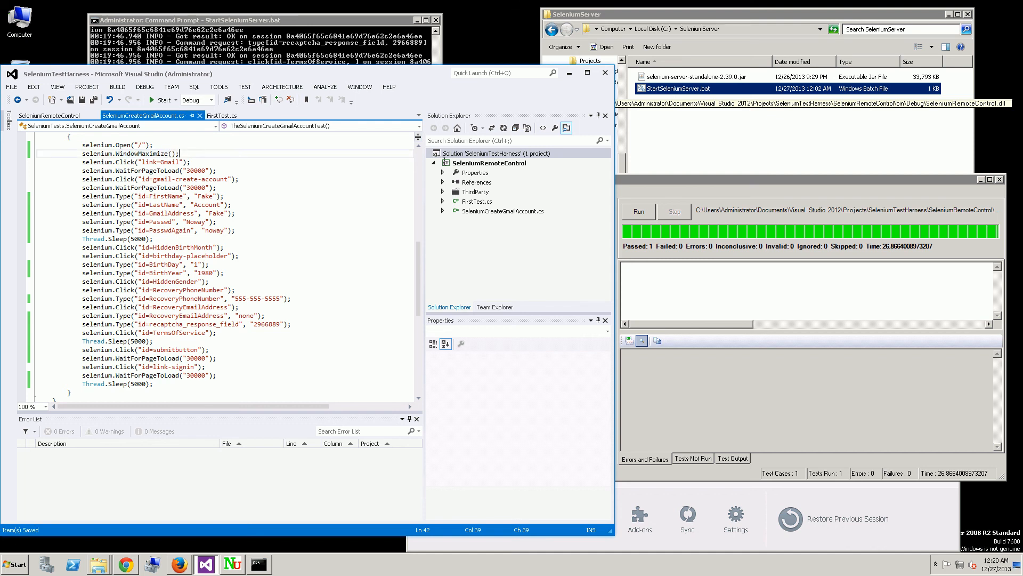
left_click(490, 153)
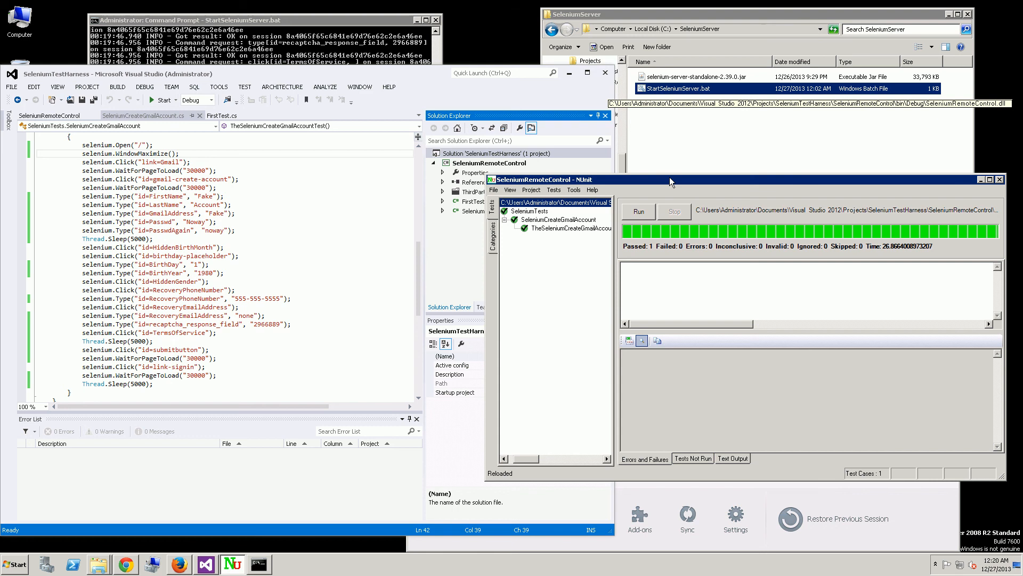
mouse_move(637, 220)
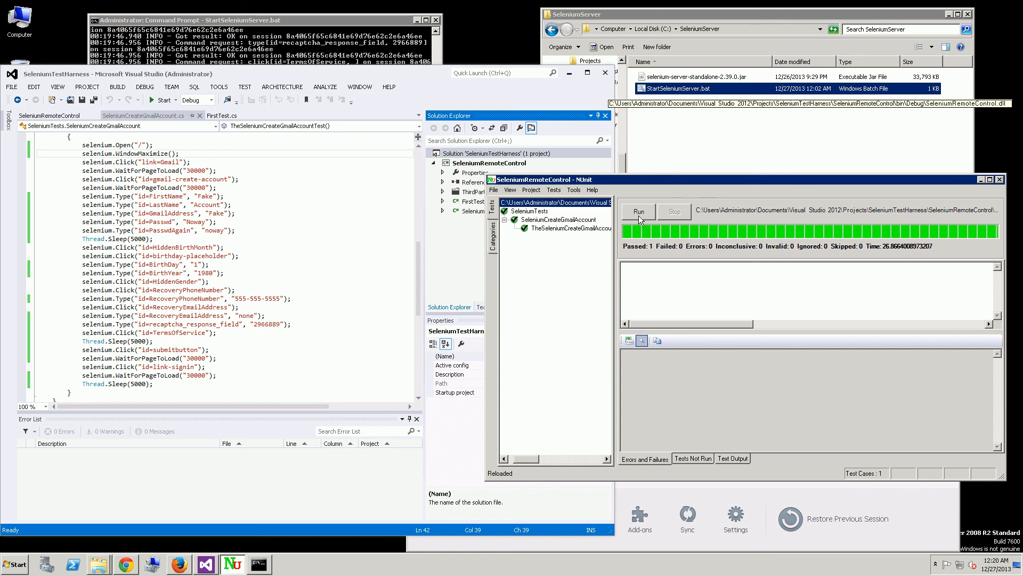
mouse_move(639, 219)
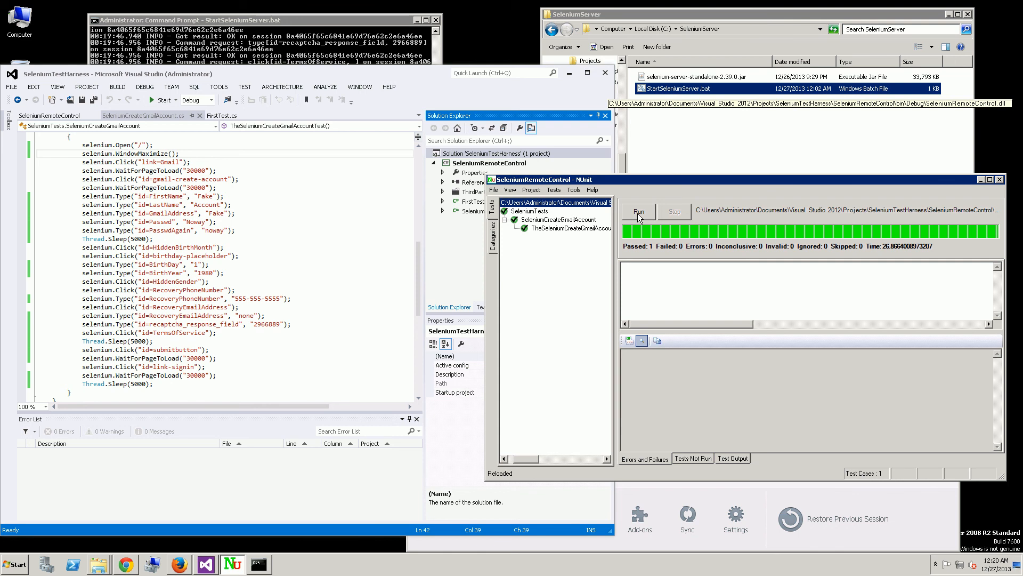
Rerun the Gmail account test in NUnit until it completes with 1 passed.
left_click(636, 212)
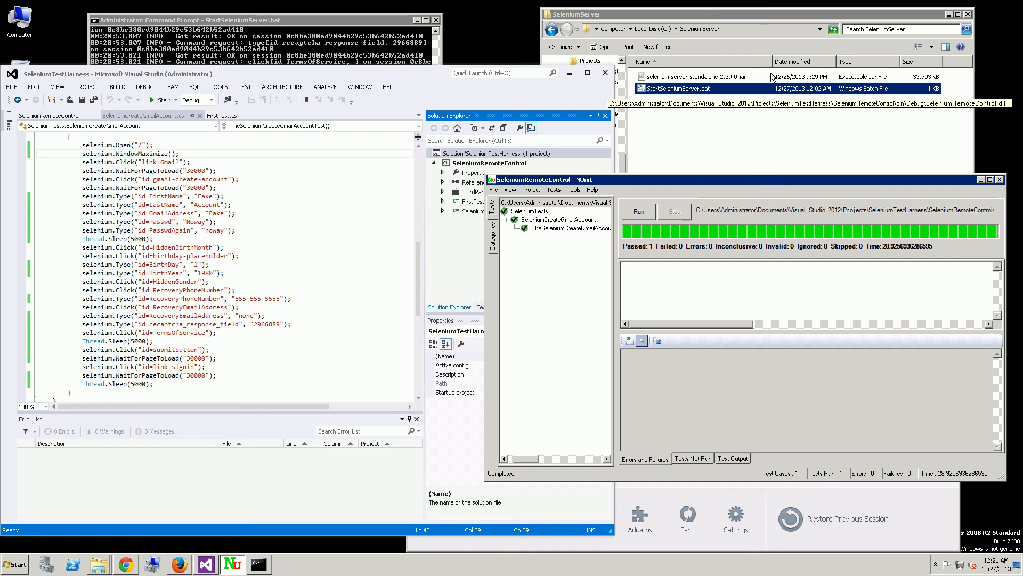
mouse_move(933, 368)
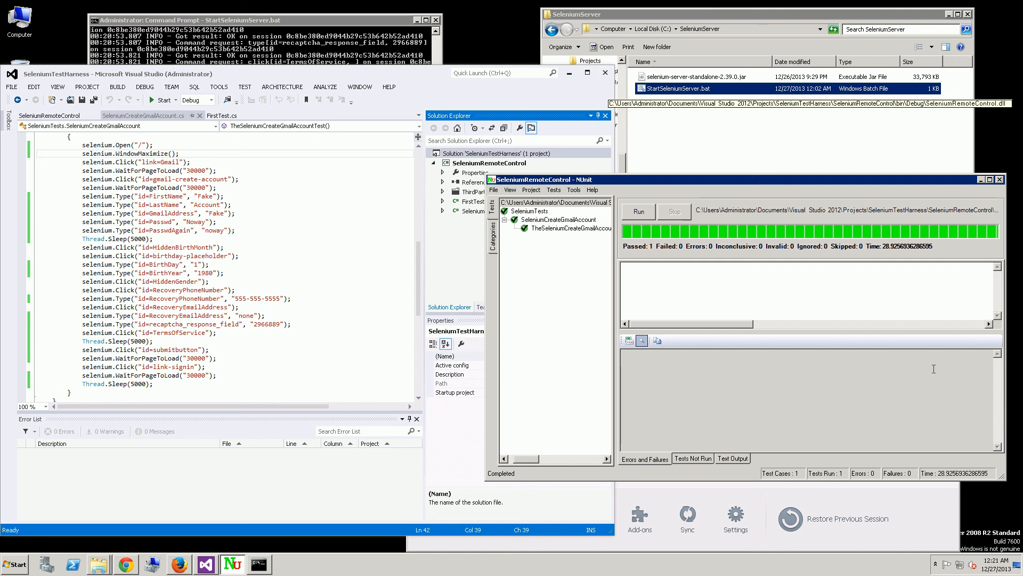